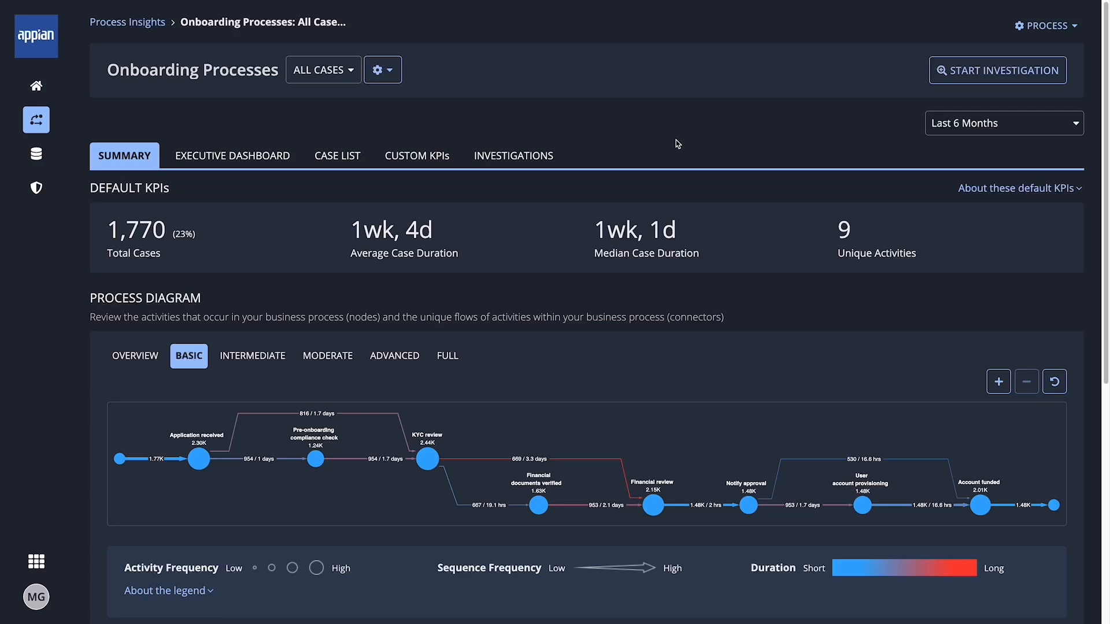
Leave the Onboarding Processes summary for the Appian News feed.
left_click(35, 85)
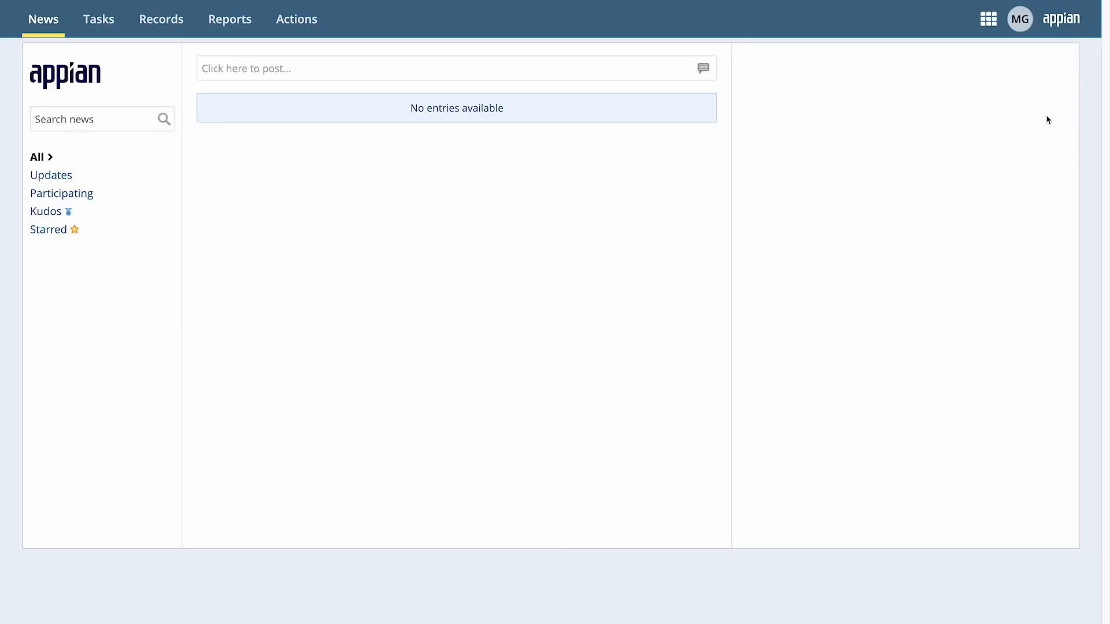
Return to the Process HQ home page from the app launcher.
left_click(986, 19)
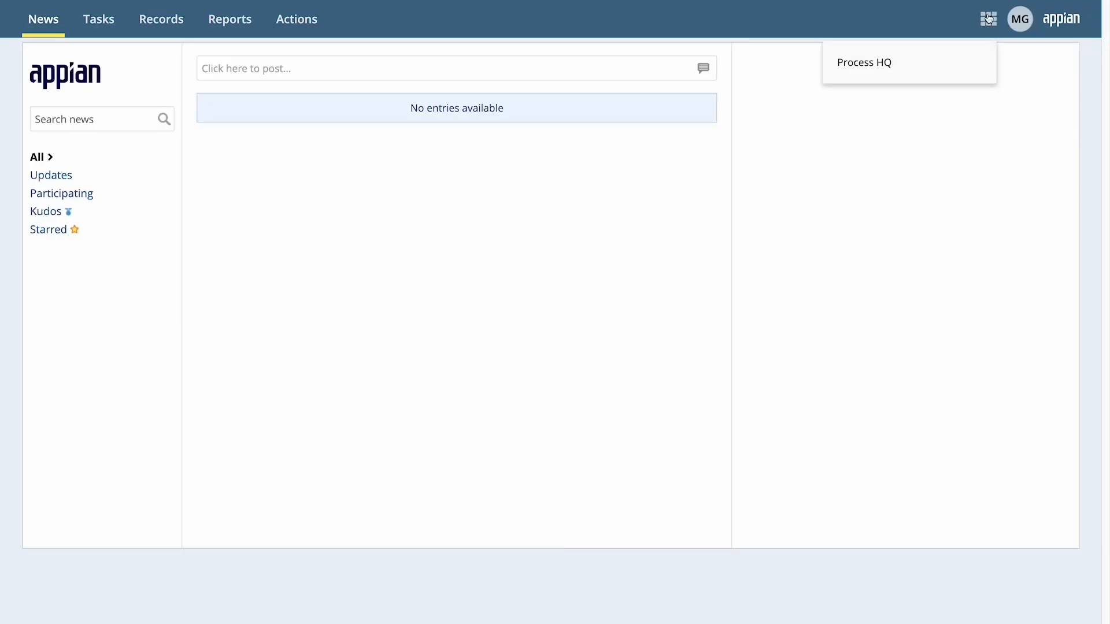
left_click(865, 62)
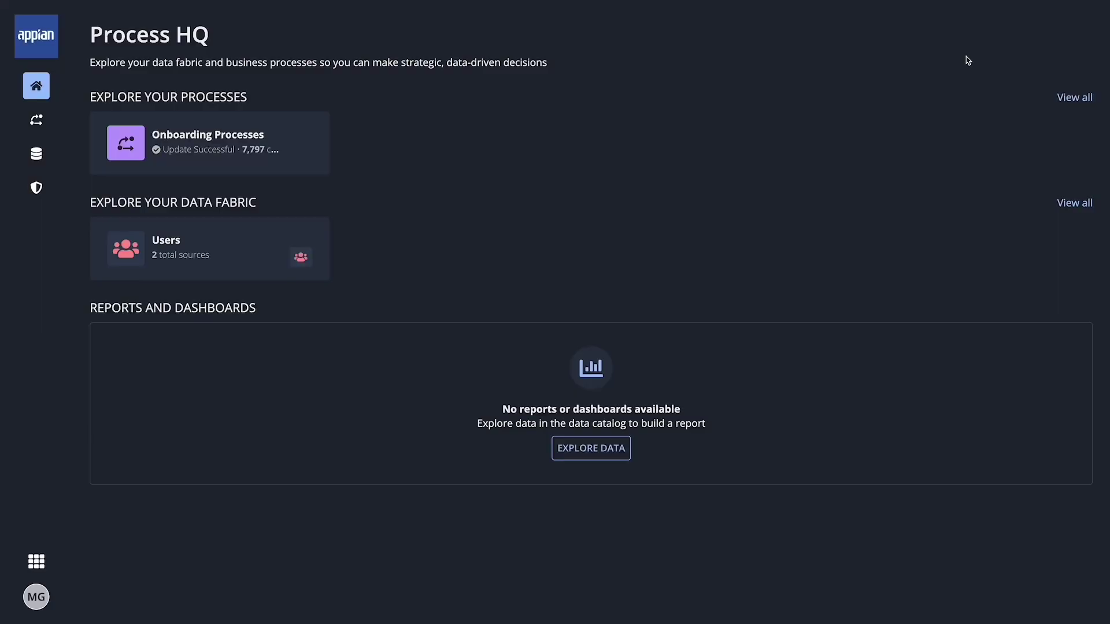
mouse_move(713, 85)
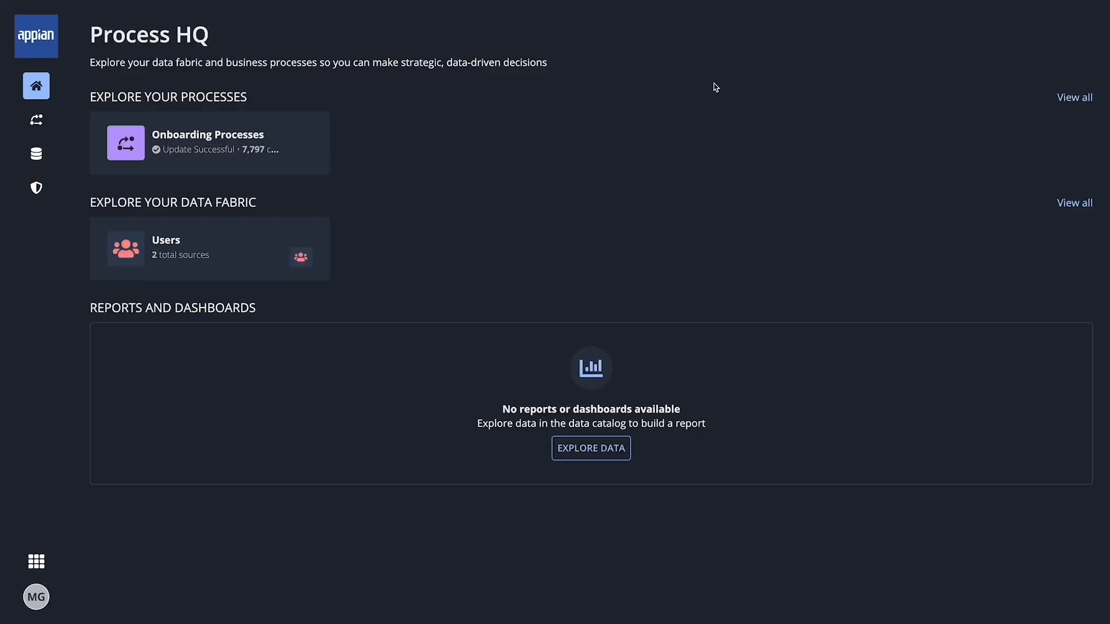
mouse_move(234, 144)
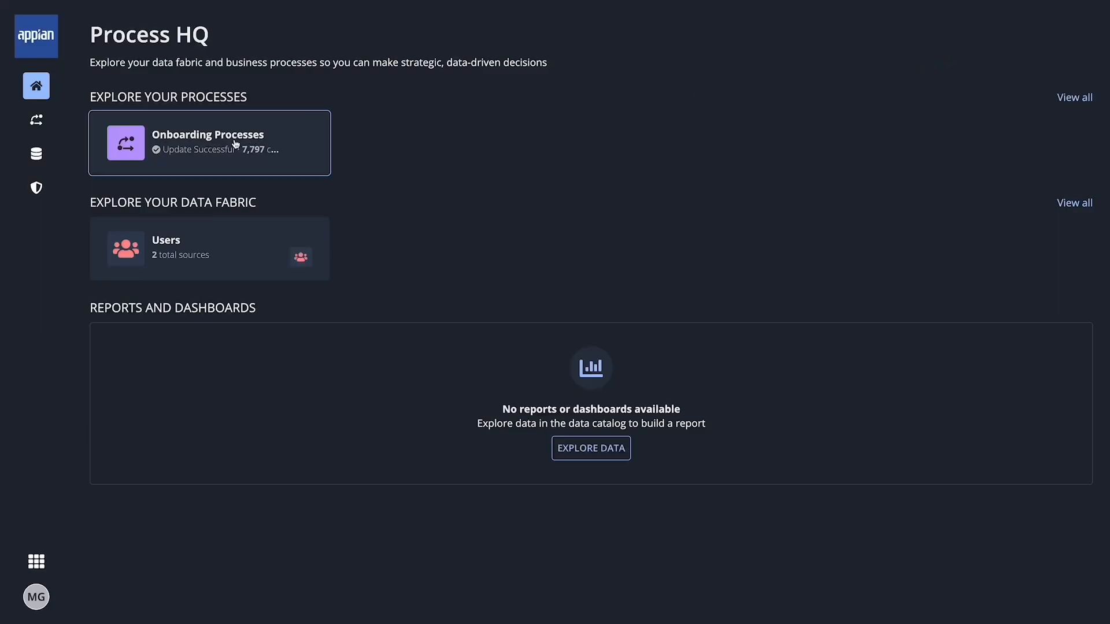
Reopen the Onboarding Processes summary and review its Summary content.
left_click(209, 143)
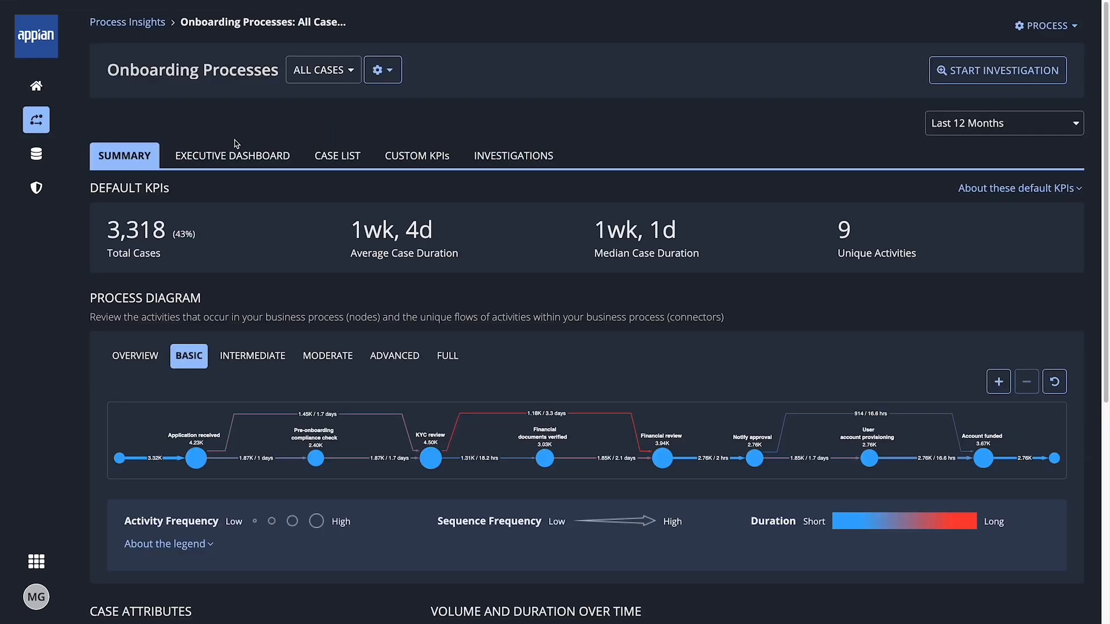
scroll("down", 3)
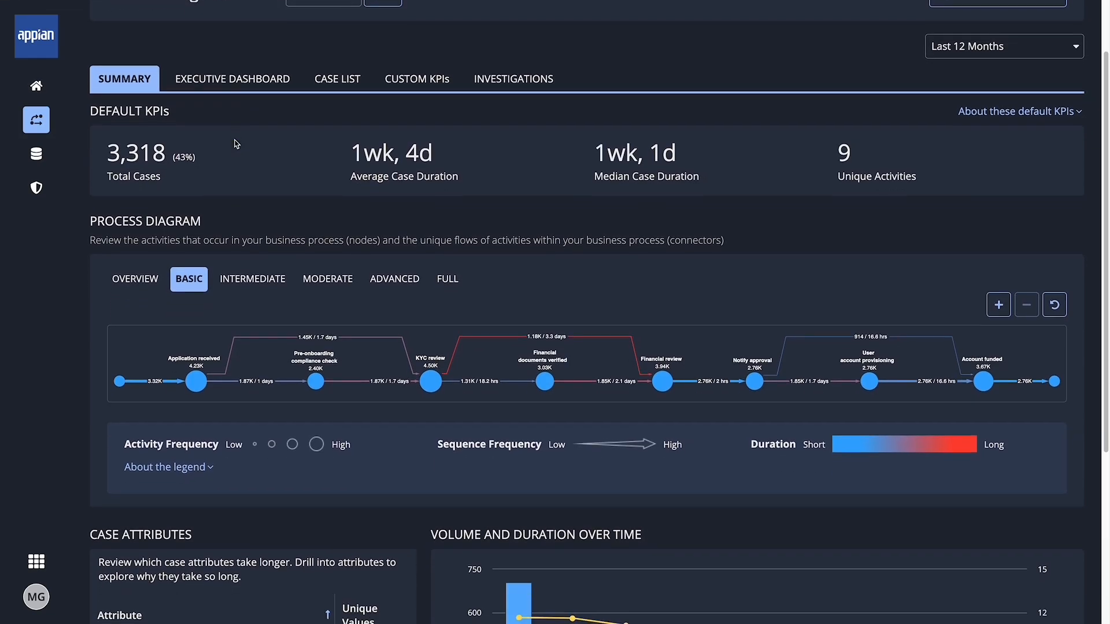
scroll("down", 3)
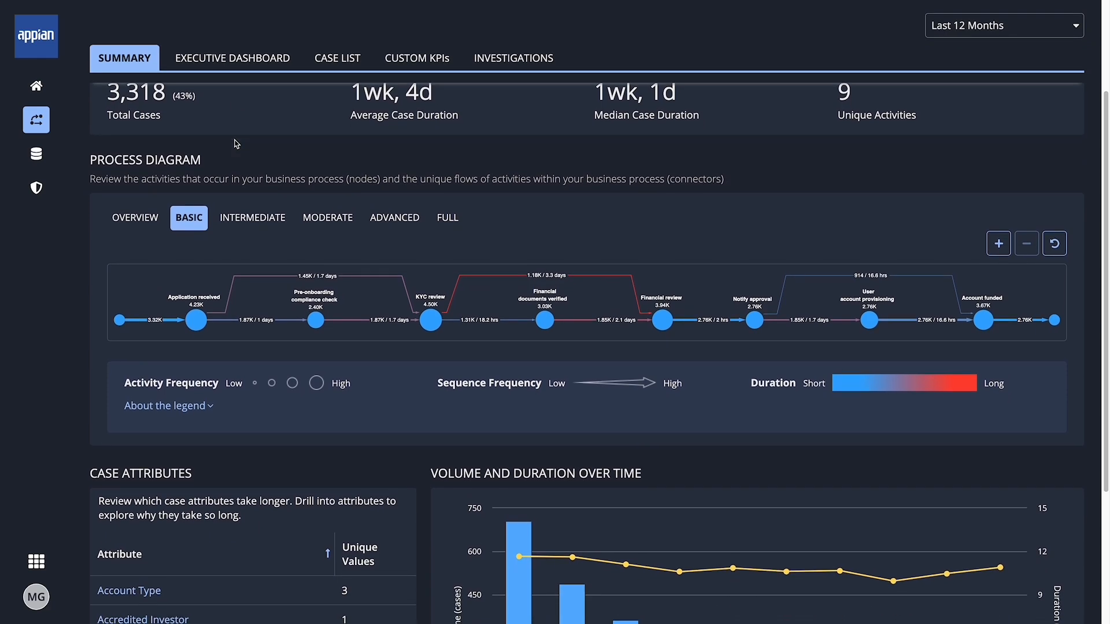
scroll("down", 3)
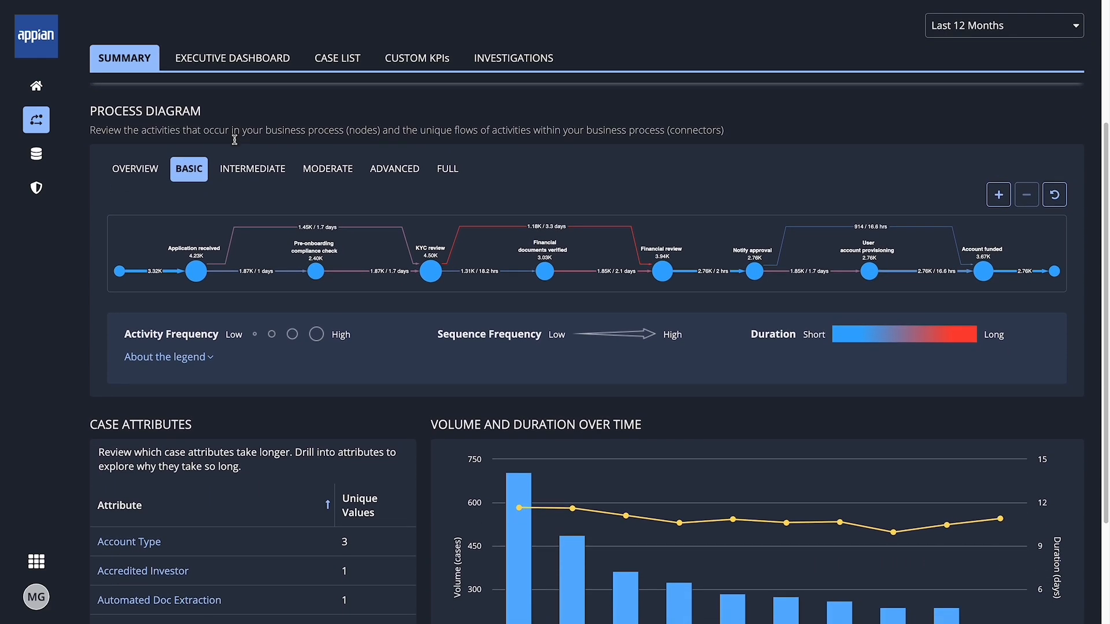
scroll("down", 3)
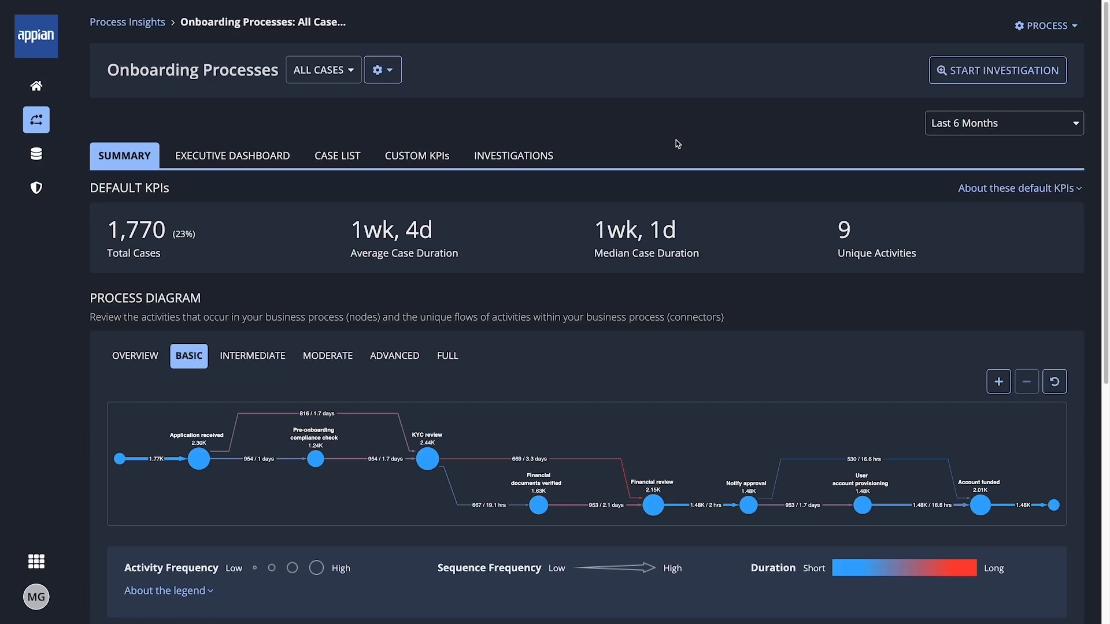
mouse_move(944, 138)
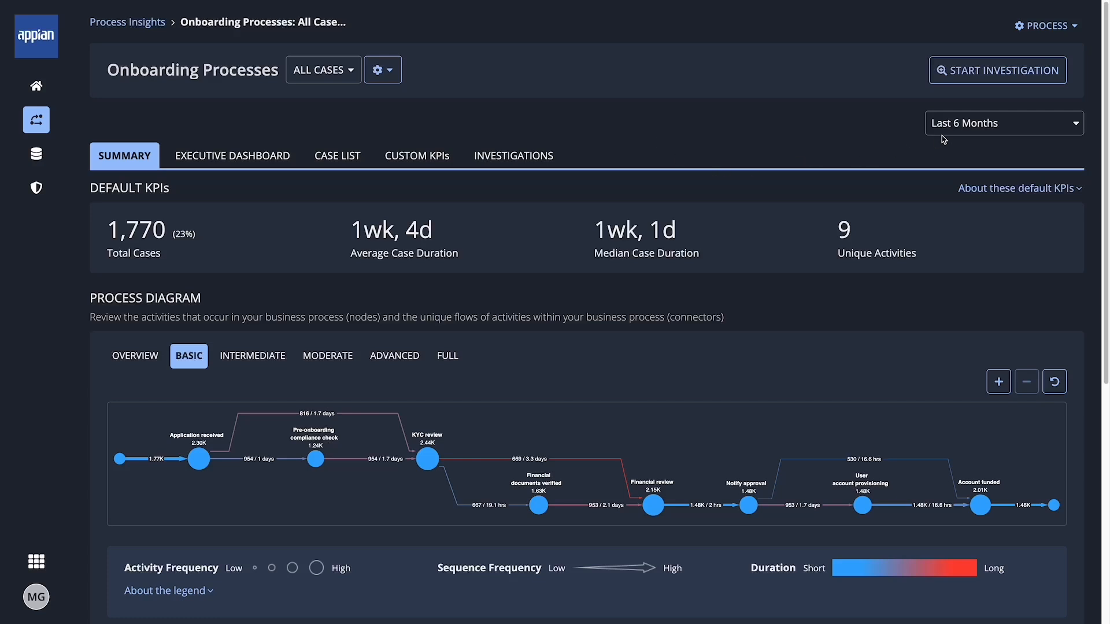
Show Private Approved Cases over the last 12 months with their Custom KPIs.
left_click(1004, 122)
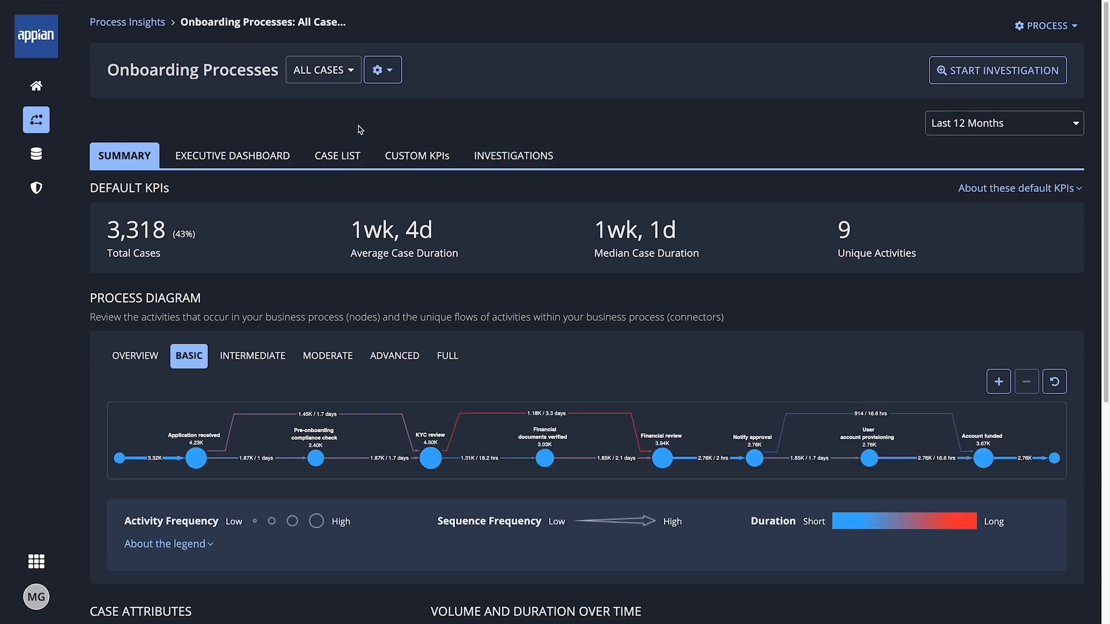
left_click(324, 69)
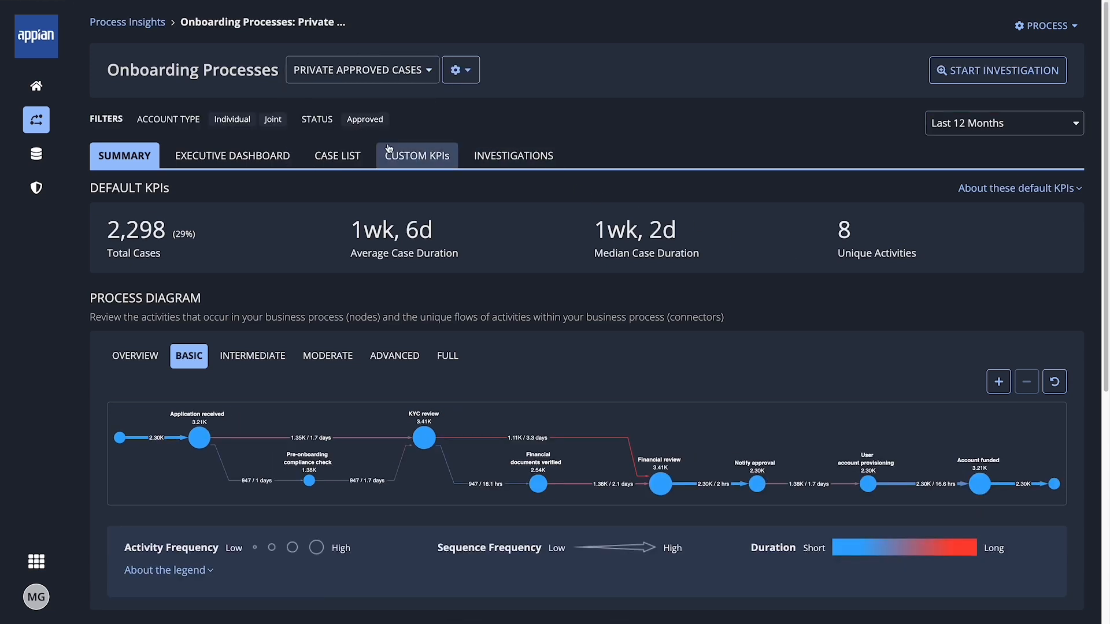
left_click(416, 155)
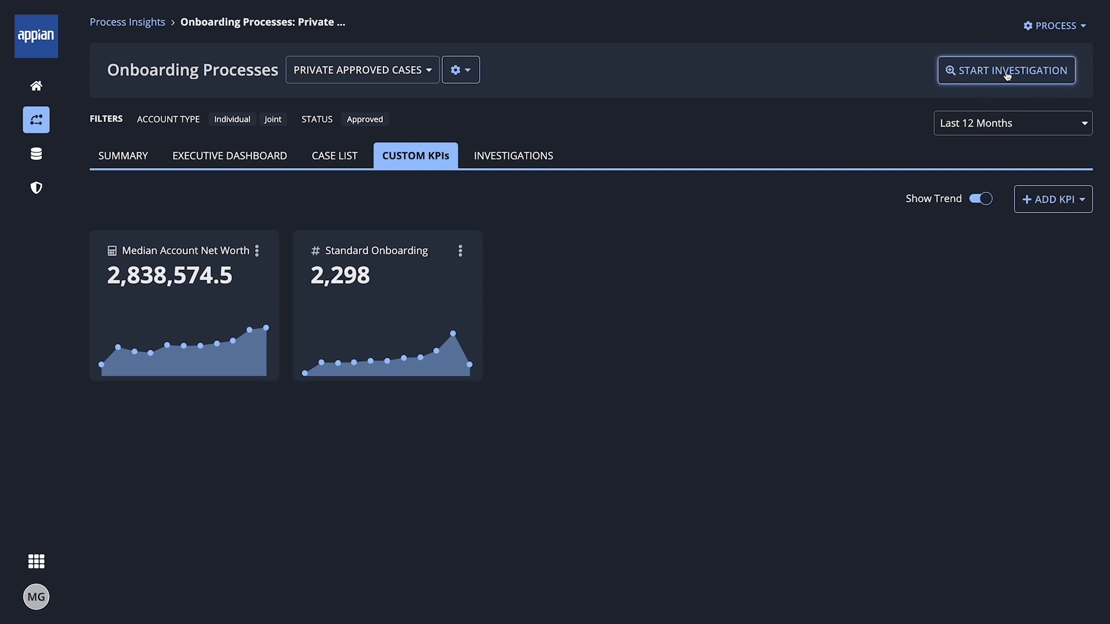
Start the Reduce Cycle Time investigation for these cases.
left_click(1006, 69)
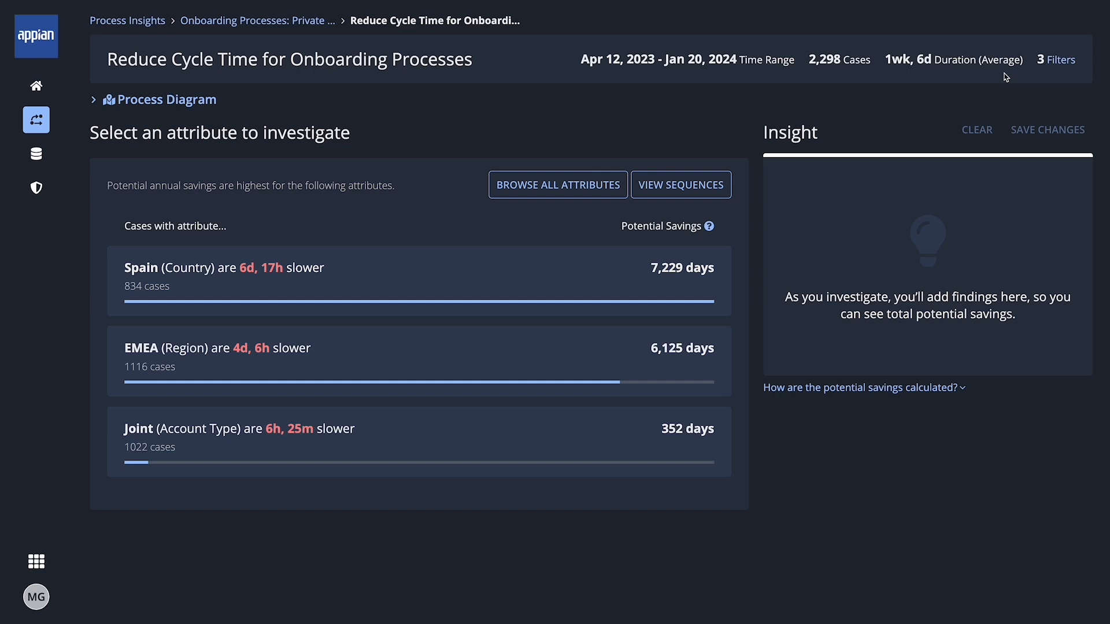
mouse_move(722, 141)
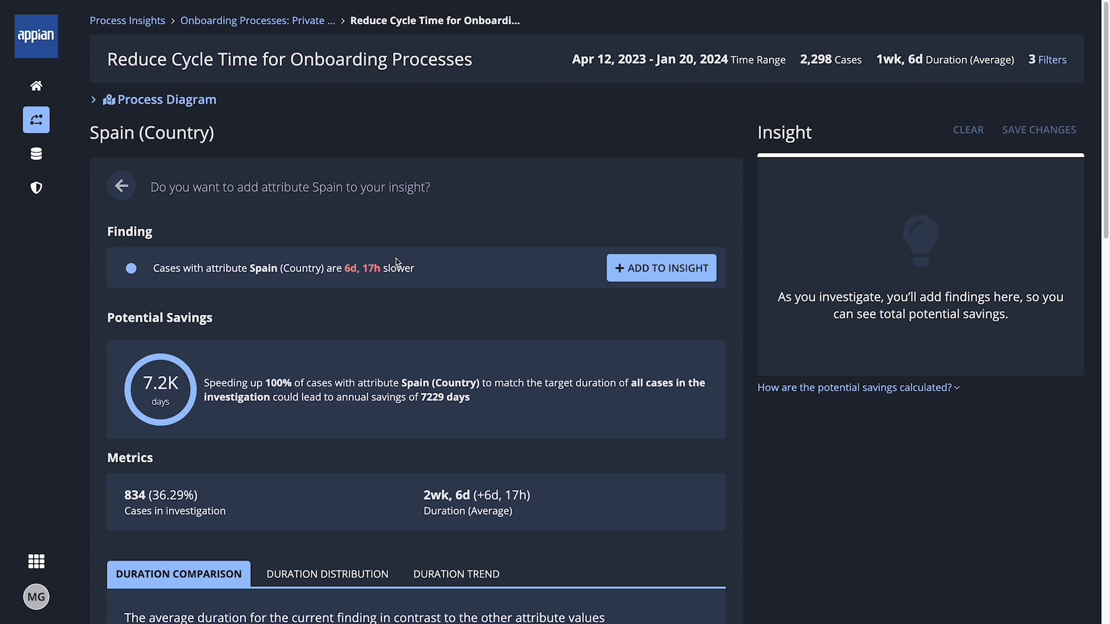
mouse_move(620, 282)
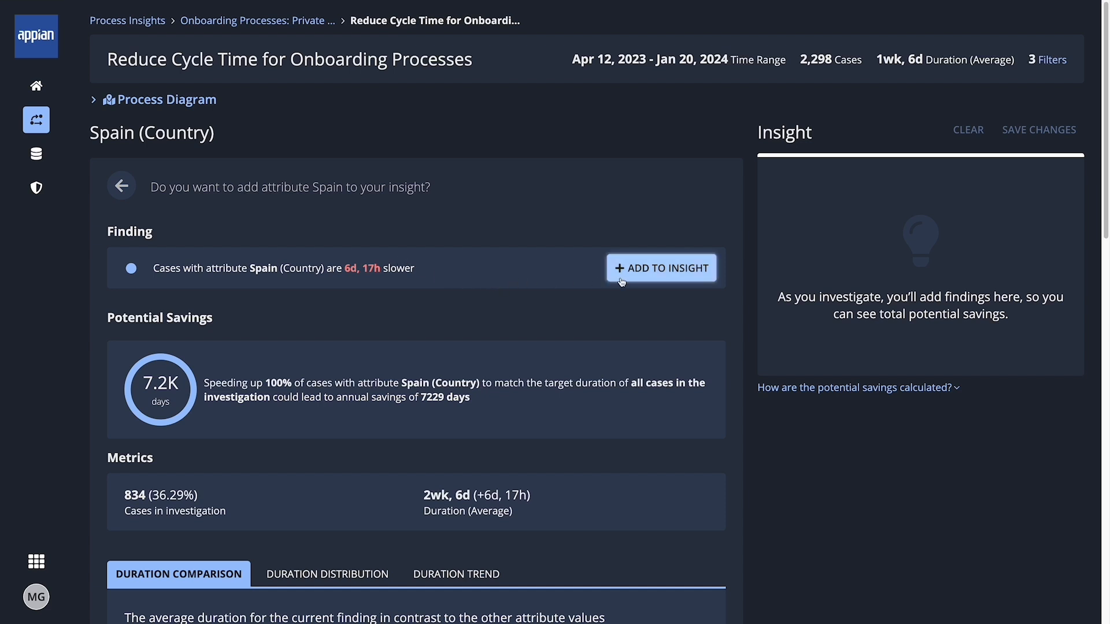
Add the Spain (Country) finding, 6d 17h slower, to the insight.
left_click(661, 269)
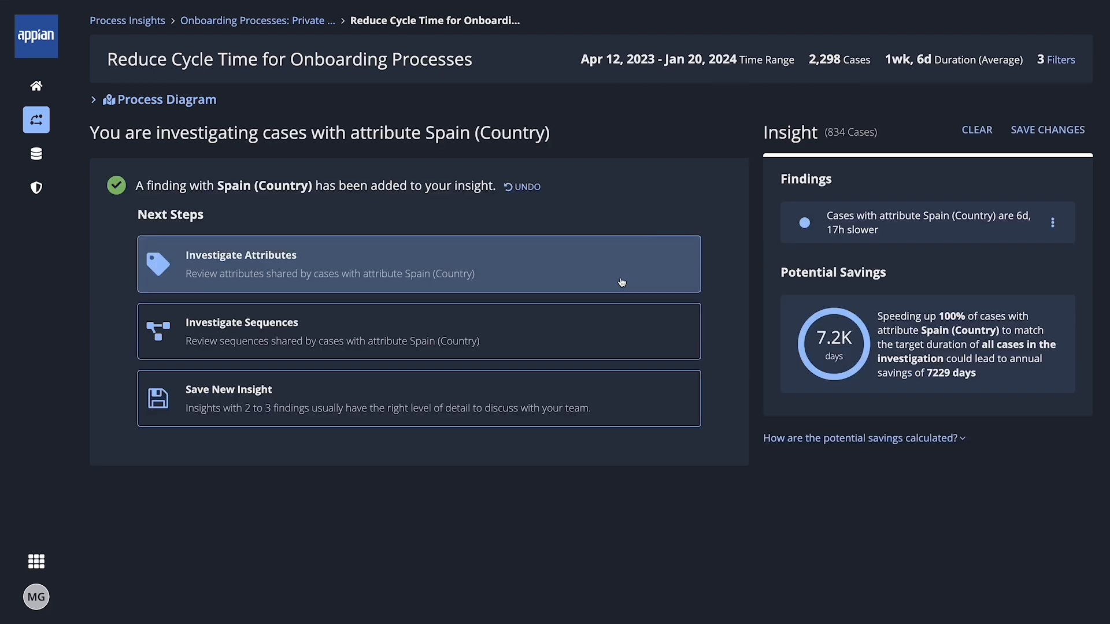
mouse_move(1050, 141)
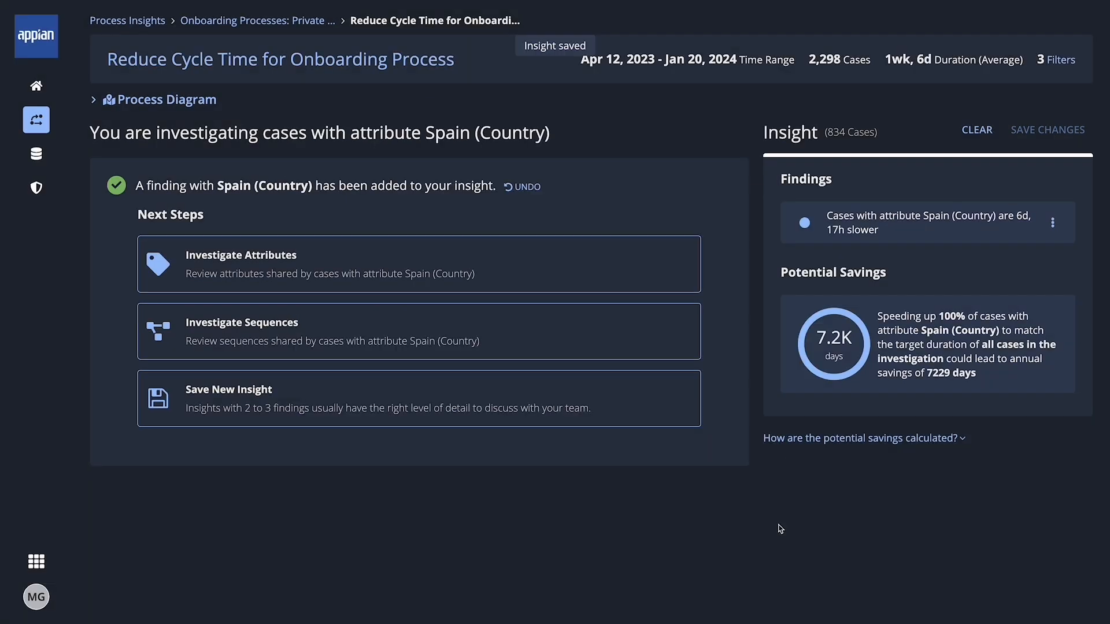
mouse_move(799, 535)
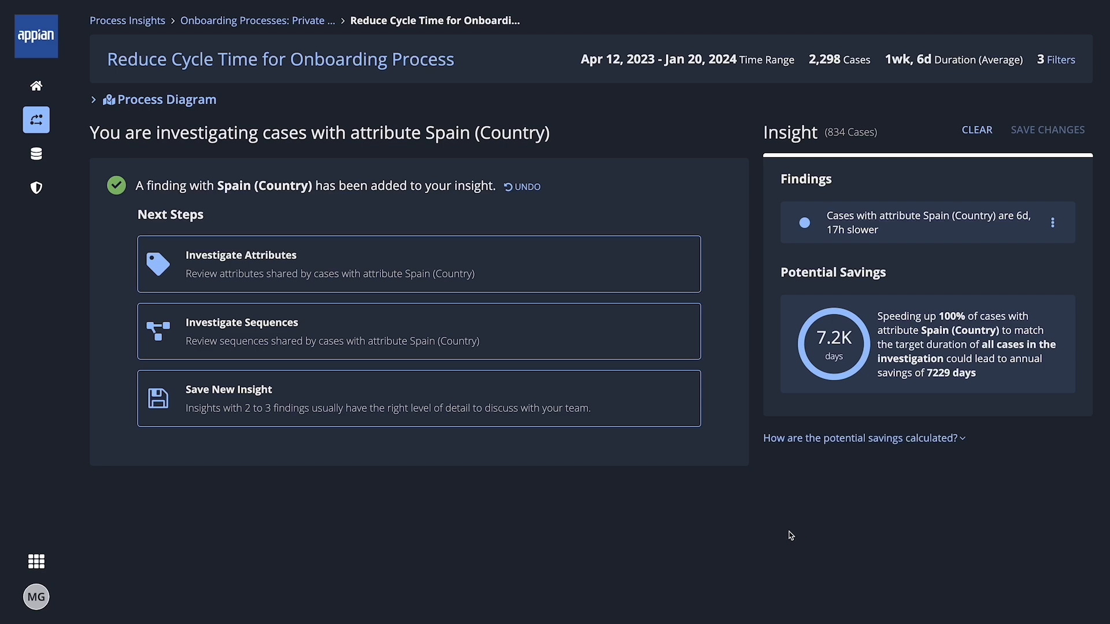
Return to Private Approved Cases and show the Executive Dashboard of cost and error rates.
left_click(258, 21)
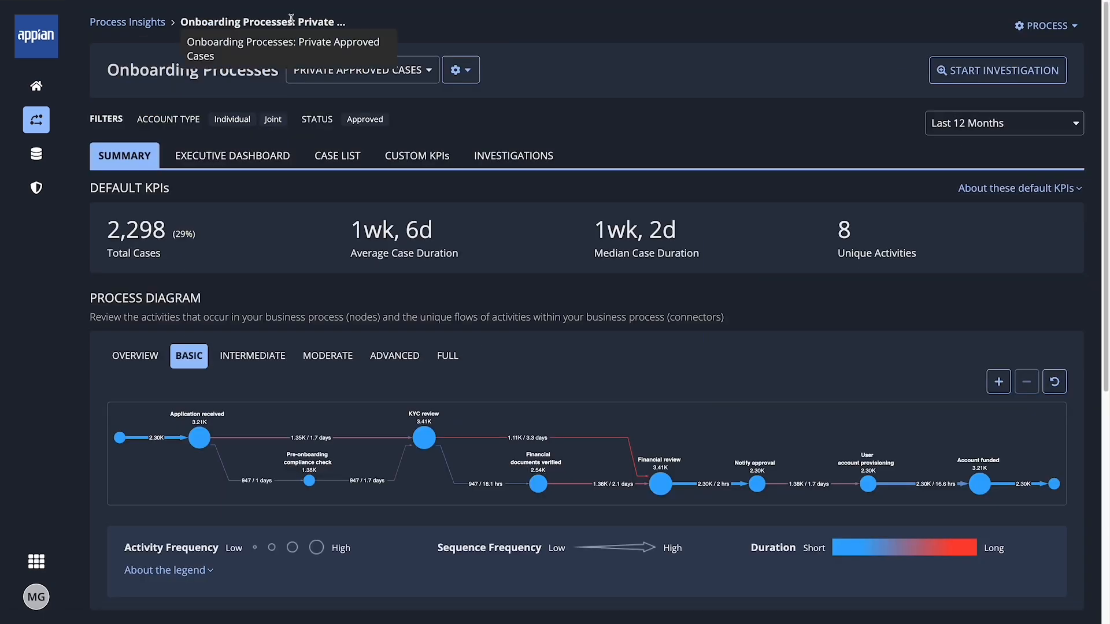
left_click(231, 155)
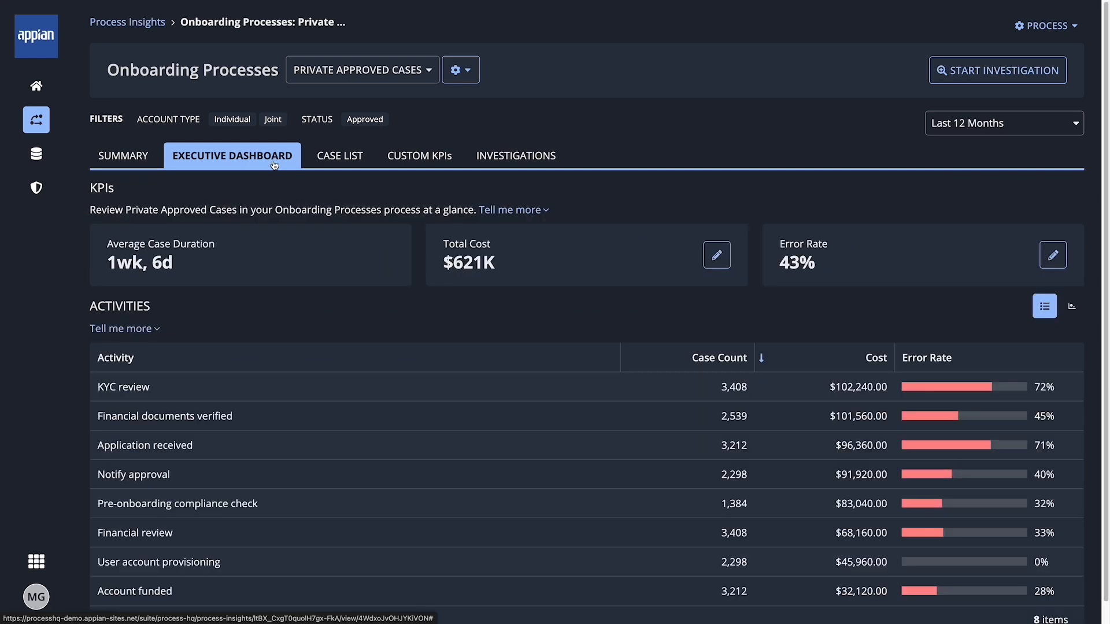
mouse_move(271, 179)
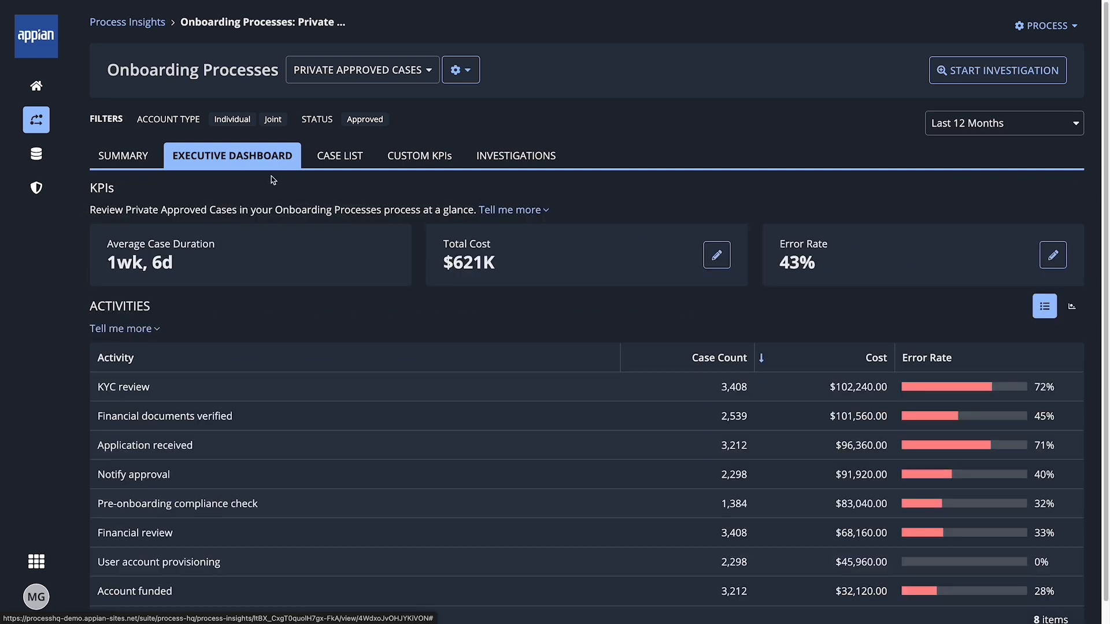